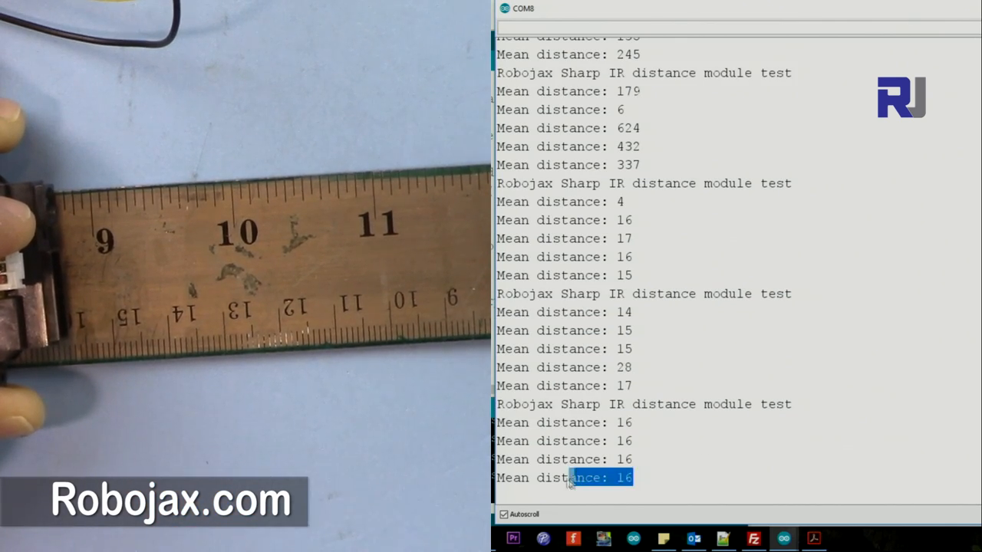
Step: Scroll Sharp's sensor page to the Digital Output table and highlight the distance digits in a model number
scroll("down", 3)
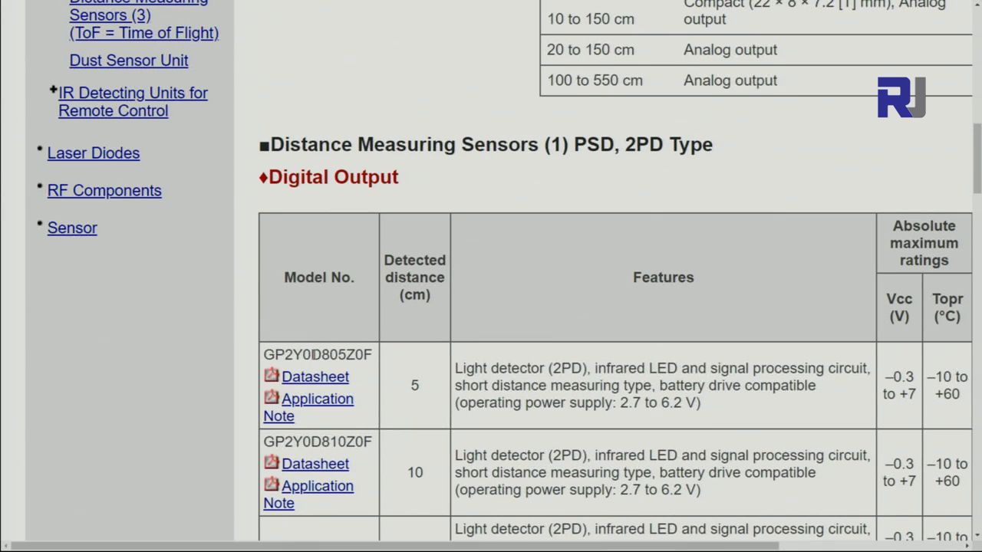
double_click(336, 354)
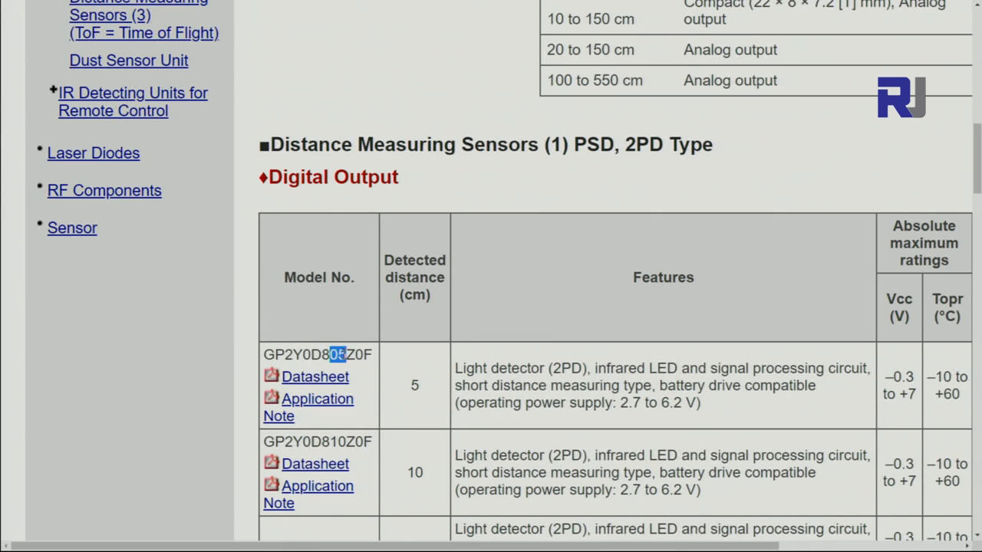
scroll("down", 3)
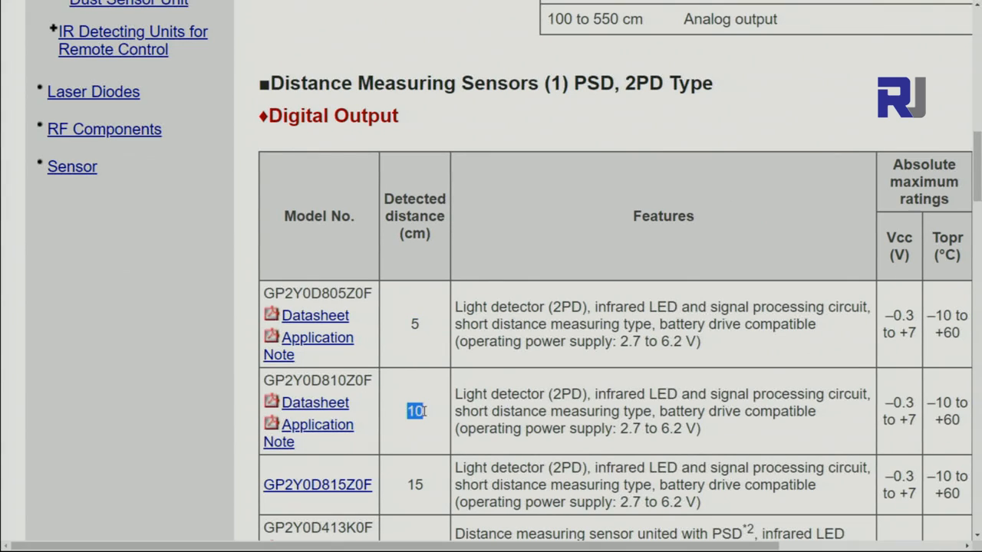
mouse_move(340, 360)
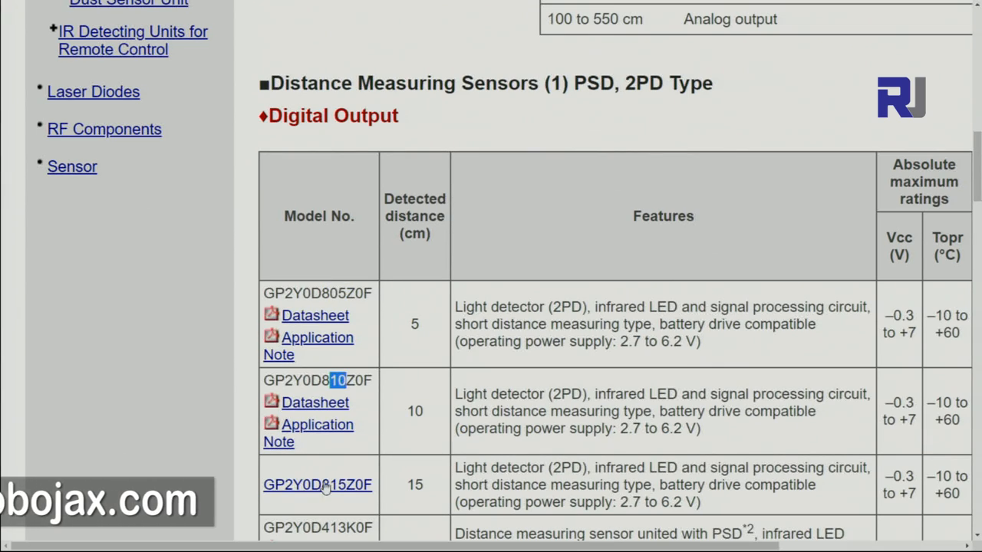
scroll("down", 3)
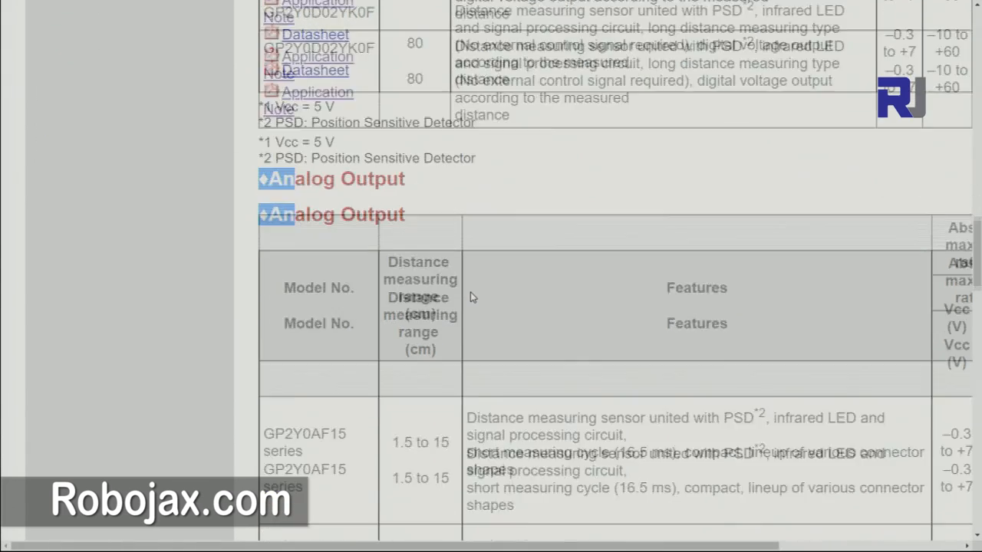
Step: Scroll down to the Analog Output table reaching the GP2Y0A02YK0F 20–150 cm model
scroll("down", 3)
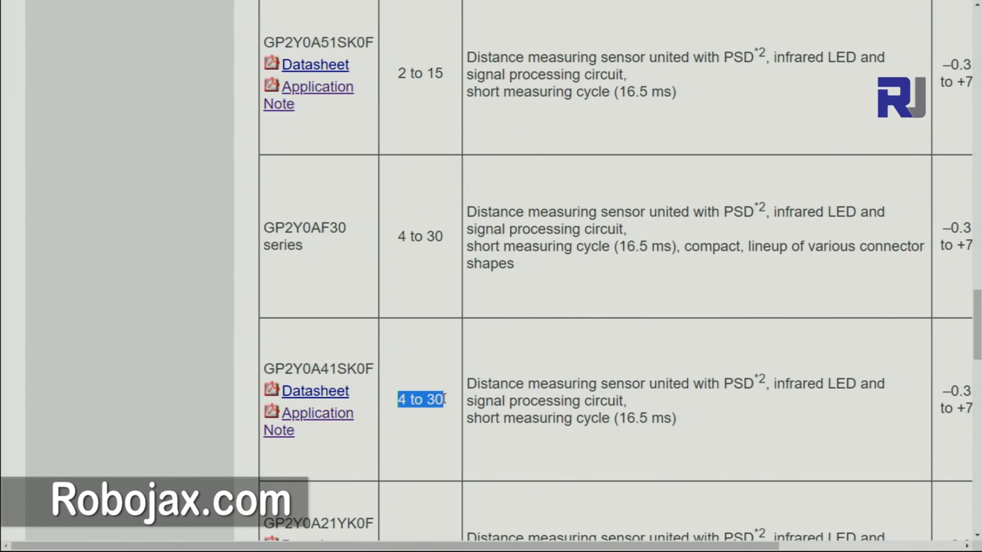
scroll("down", 3)
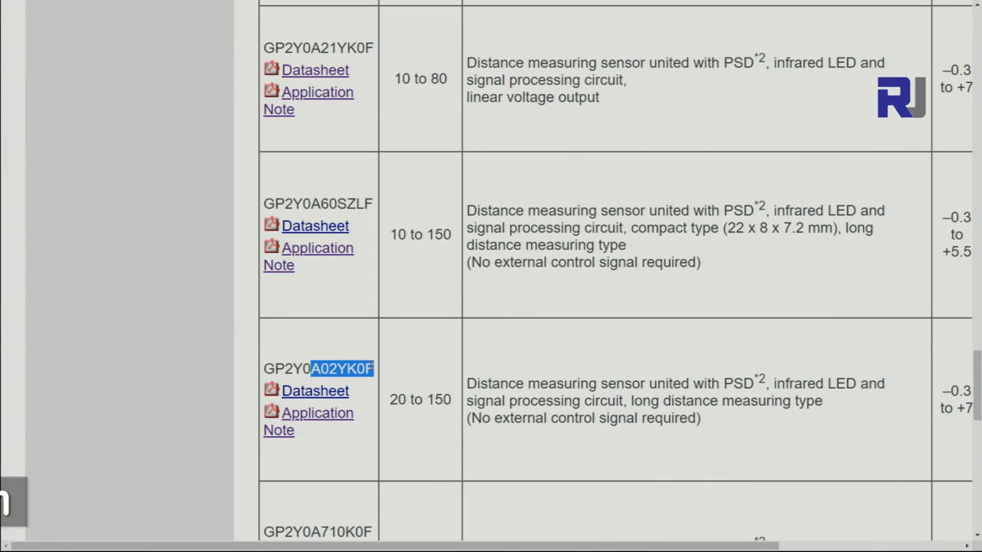
scroll("down", 3)
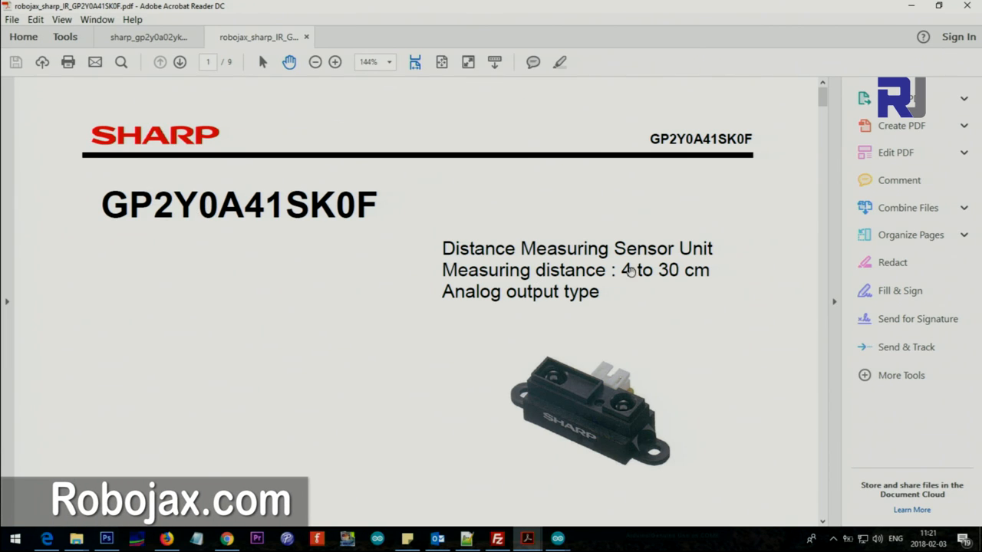
mouse_move(610, 355)
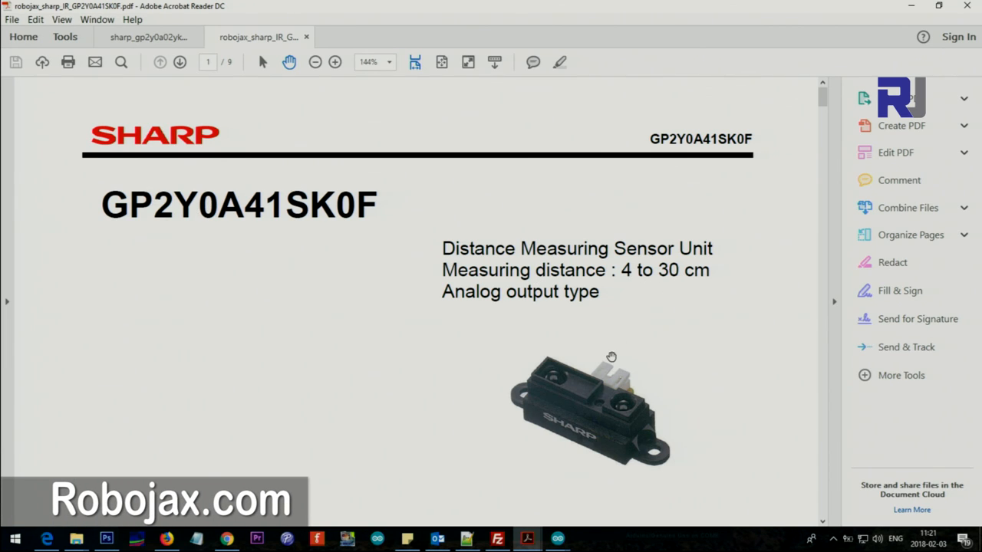
Step: Scroll the GP2Y0A41SK0F datasheet past ratings and electro-optical tables to the Supplements graph
scroll("down", 3)
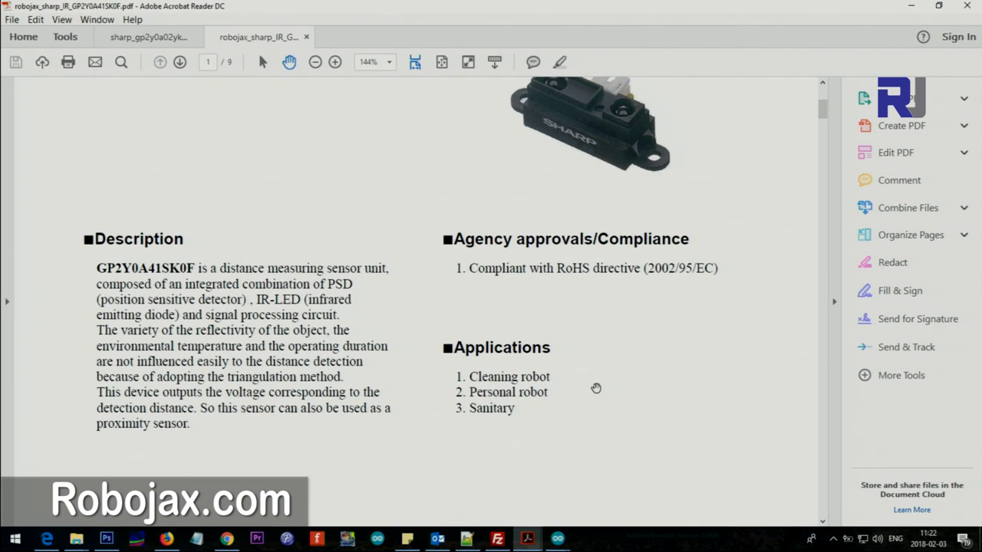
mouse_move(260, 324)
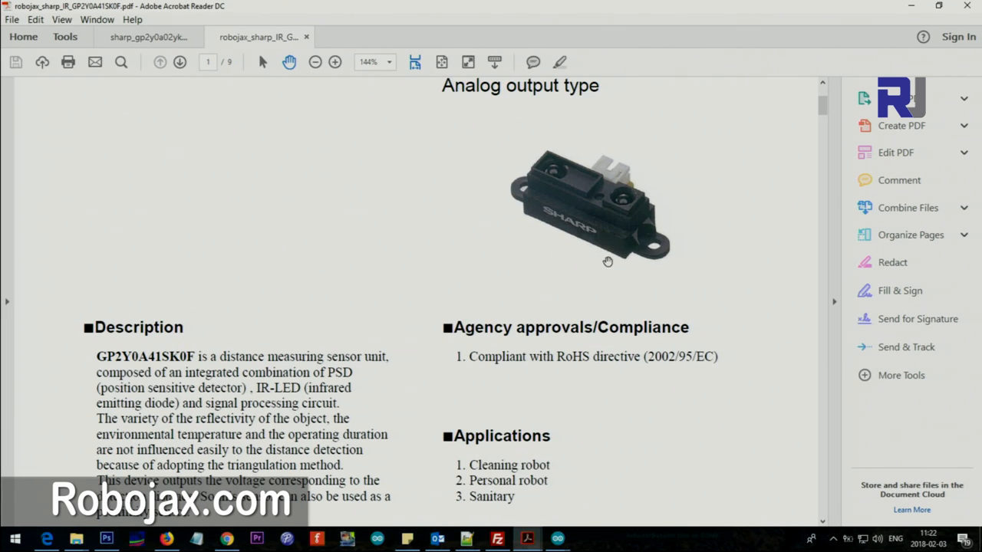
mouse_move(602, 255)
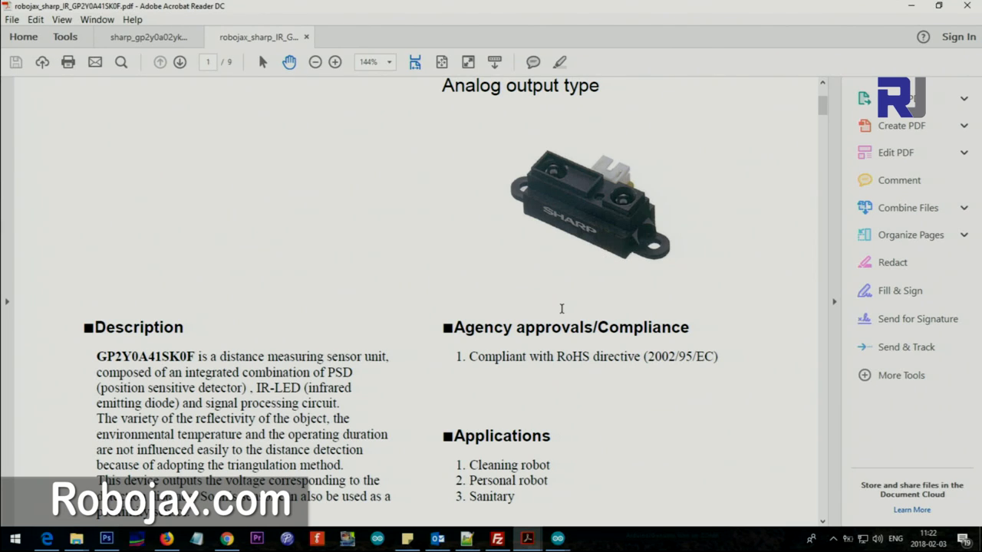
scroll("down", 3)
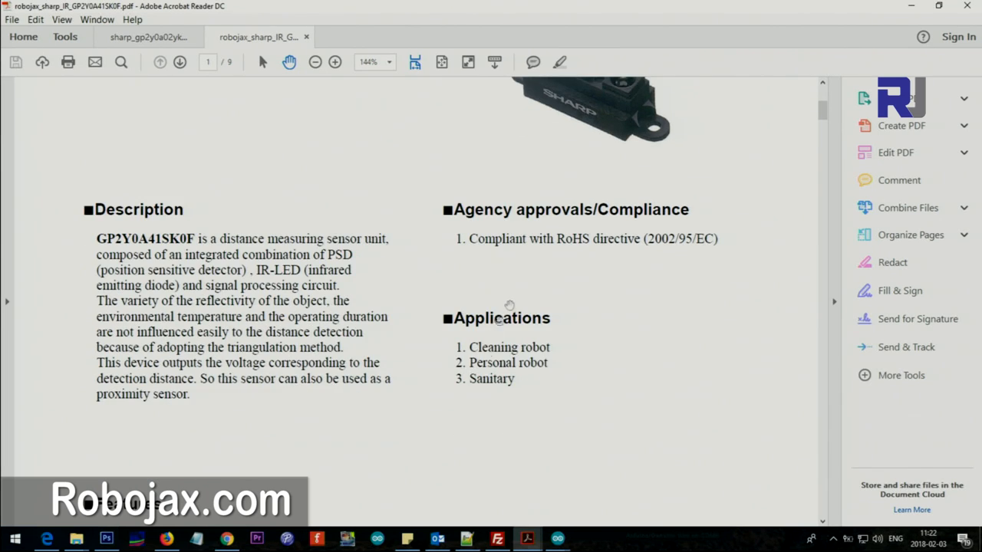
mouse_move(258, 313)
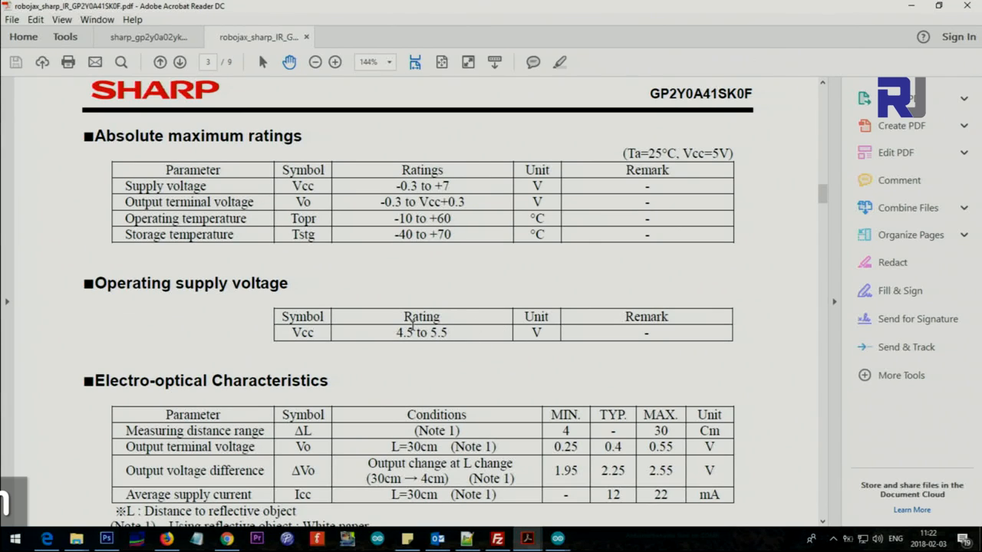
scroll("down", 3)
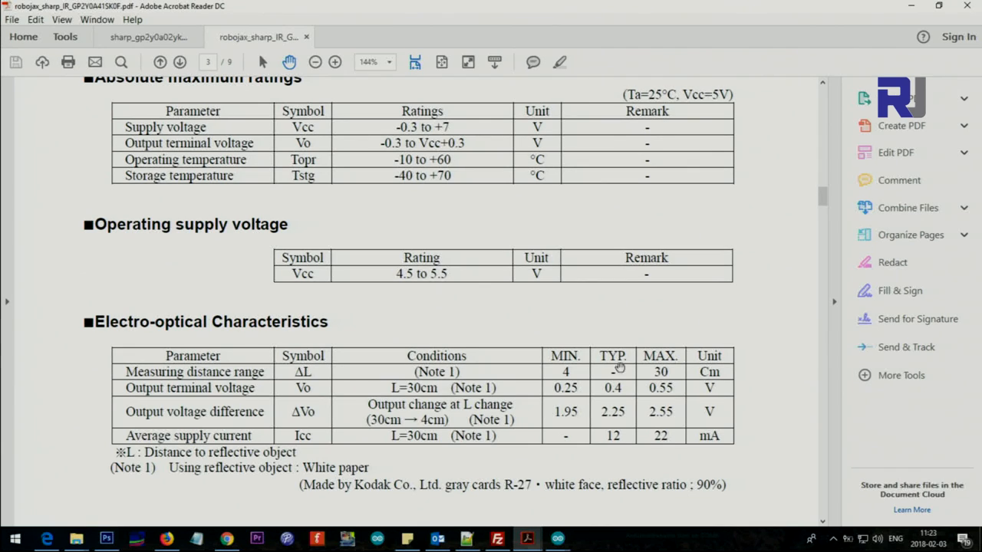
mouse_move(661, 435)
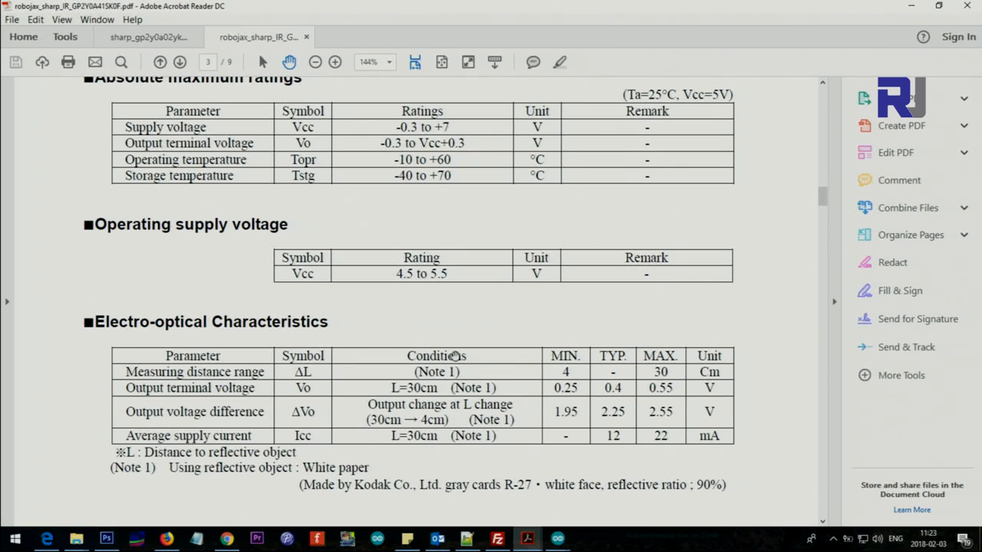
mouse_move(420, 442)
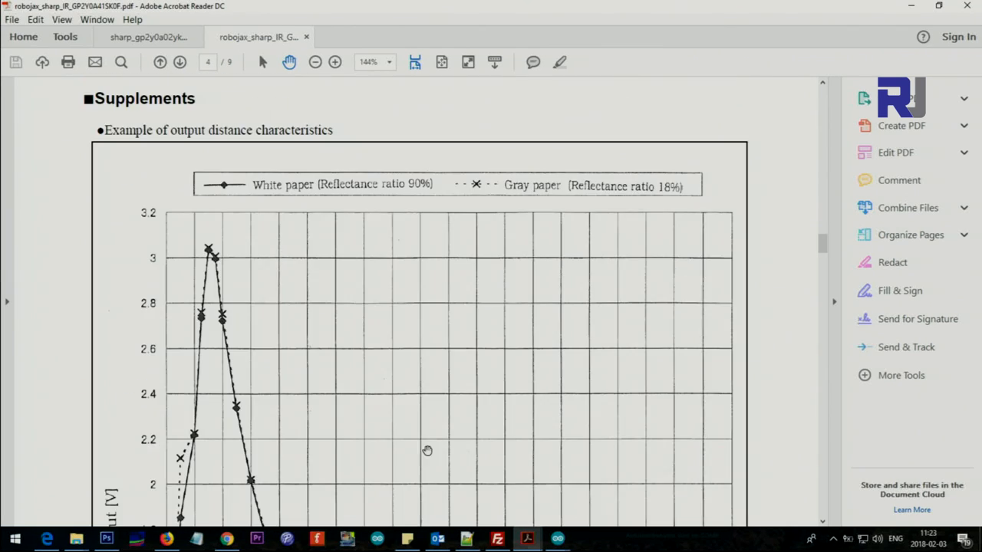
Step: Scroll to the analog output voltage versus distance graph
scroll("down", 3)
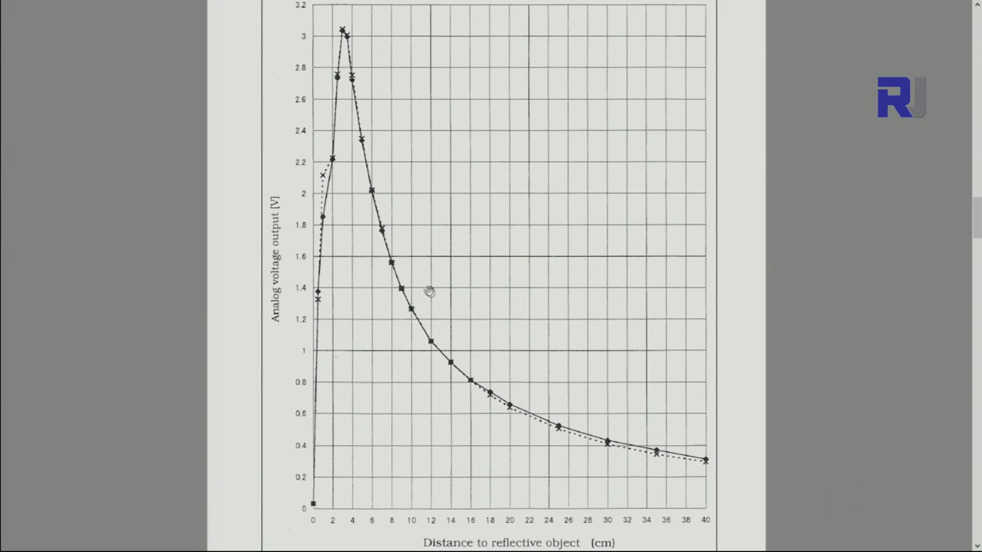
mouse_move(427, 325)
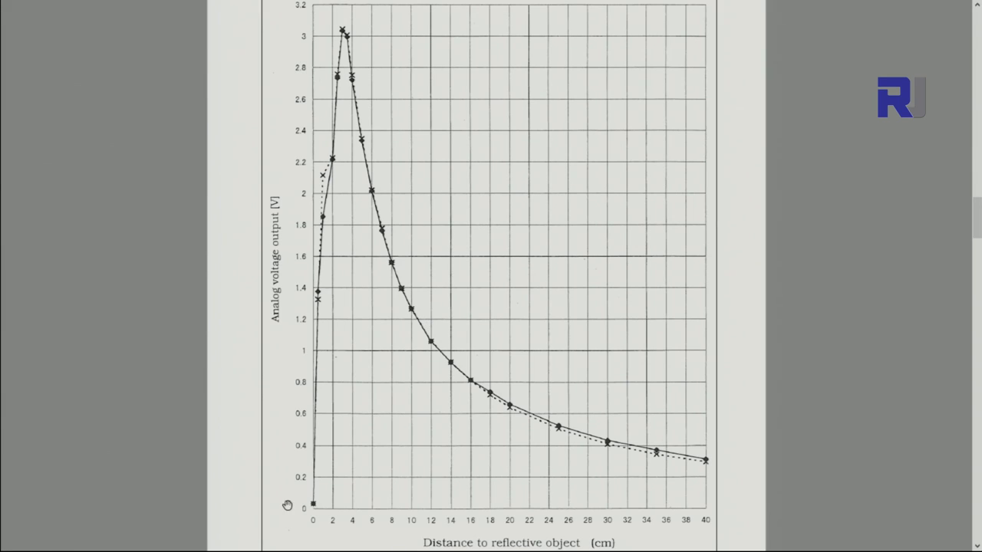
mouse_move(610, 530)
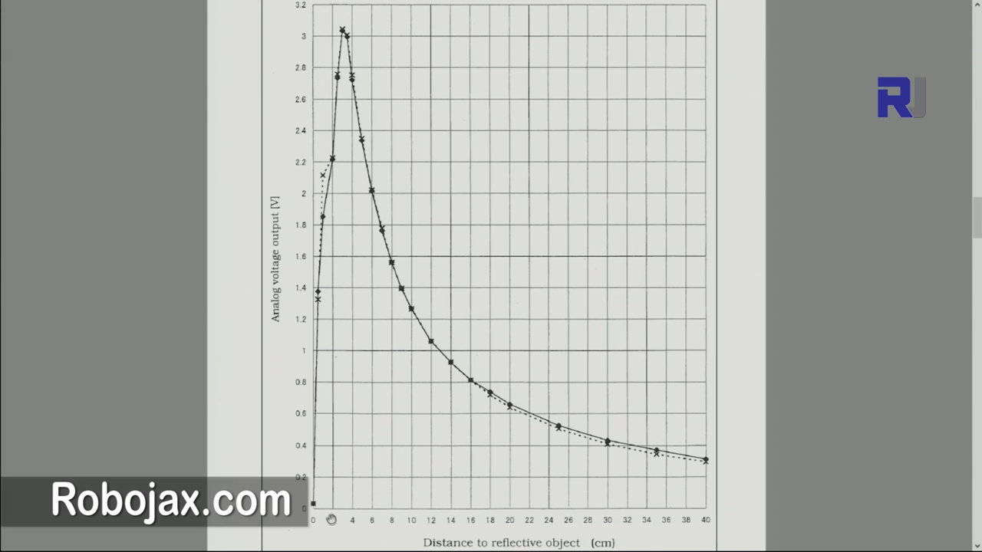
mouse_move(322, 166)
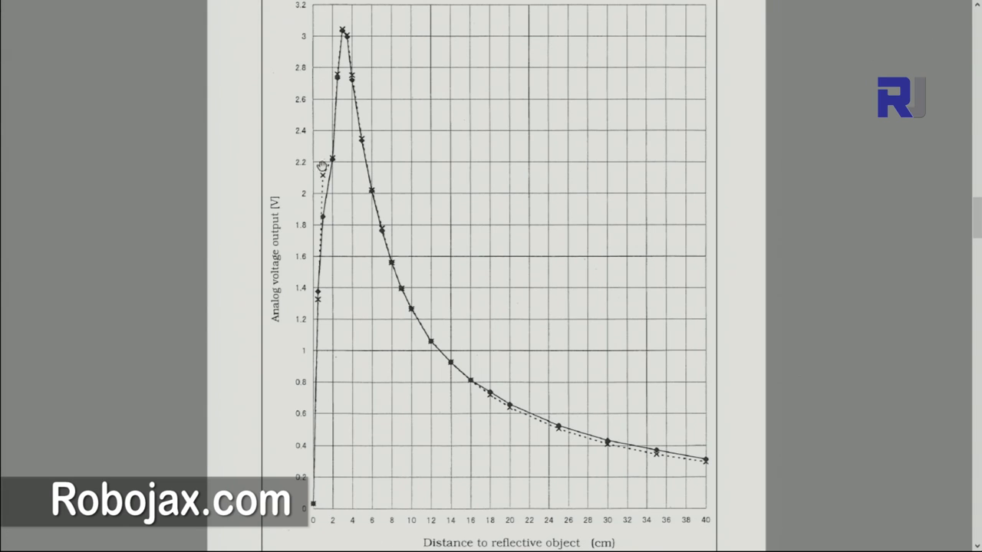
mouse_move(352, 18)
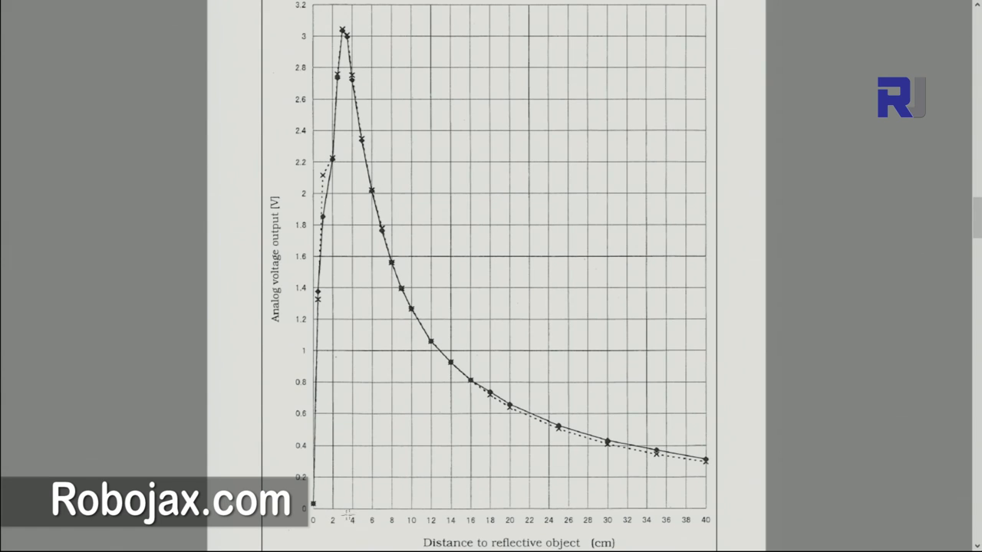
mouse_move(336, 51)
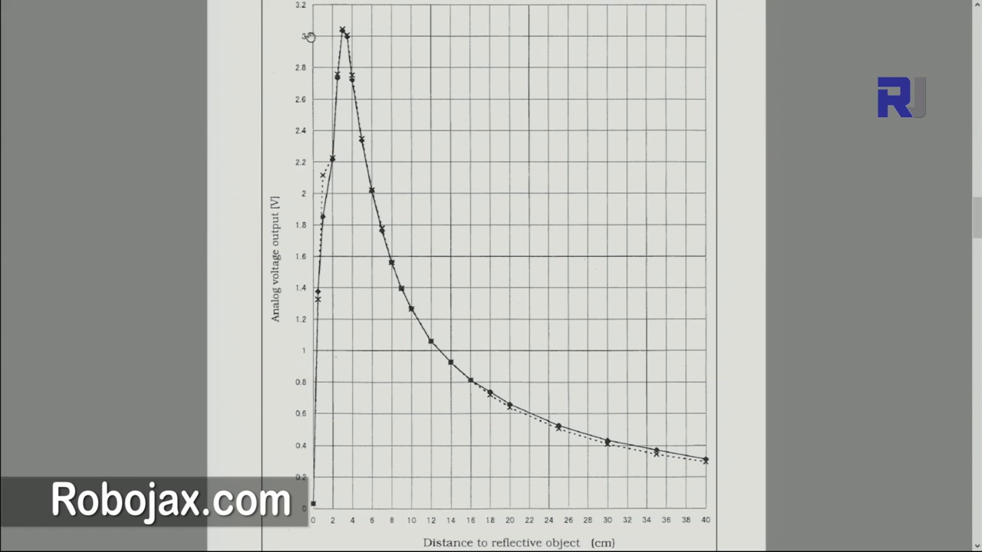
mouse_move(353, 95)
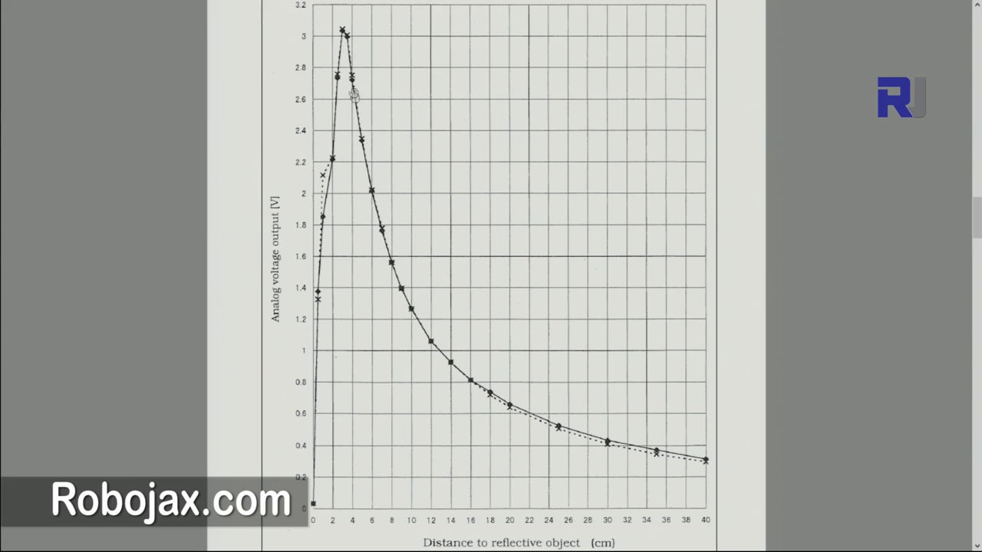
mouse_move(353, 512)
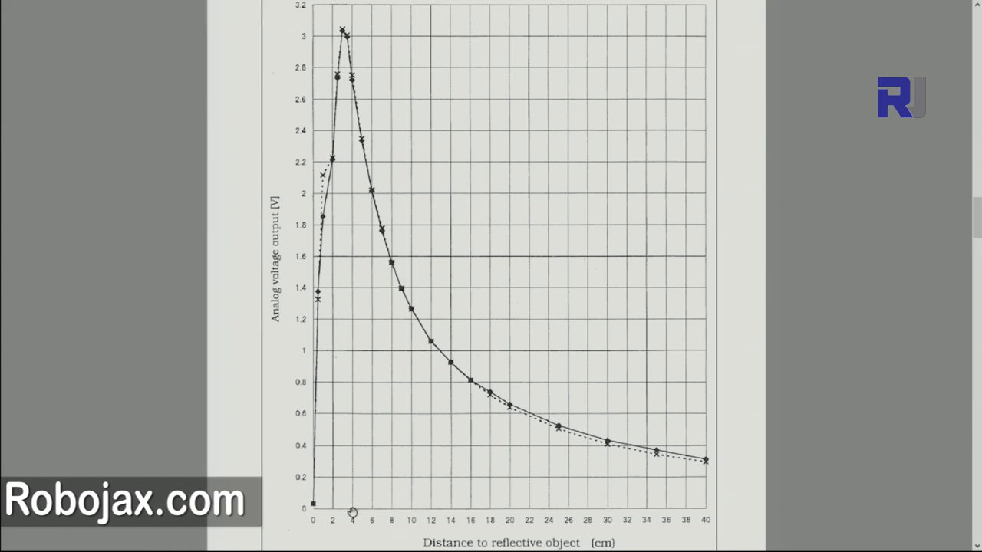
mouse_move(690, 520)
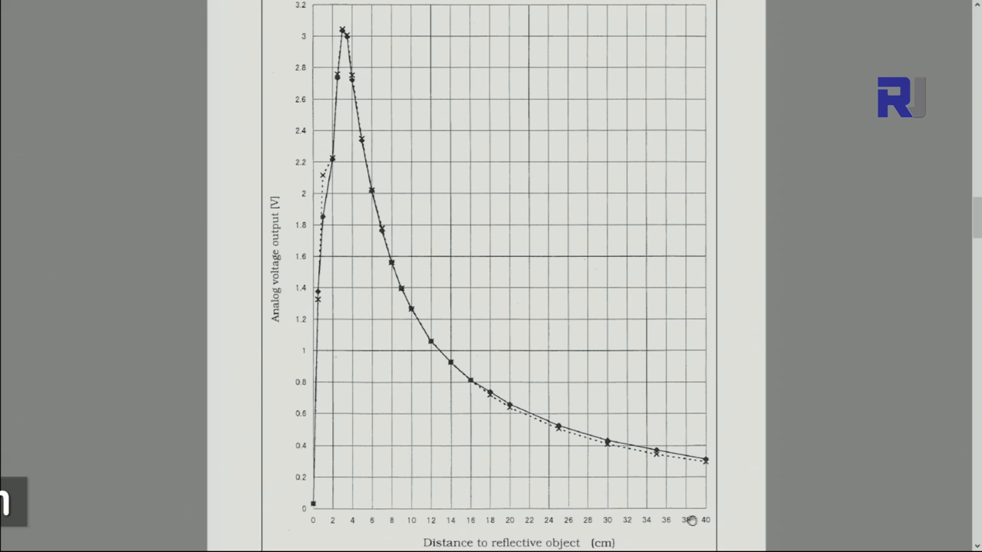
mouse_move(608, 460)
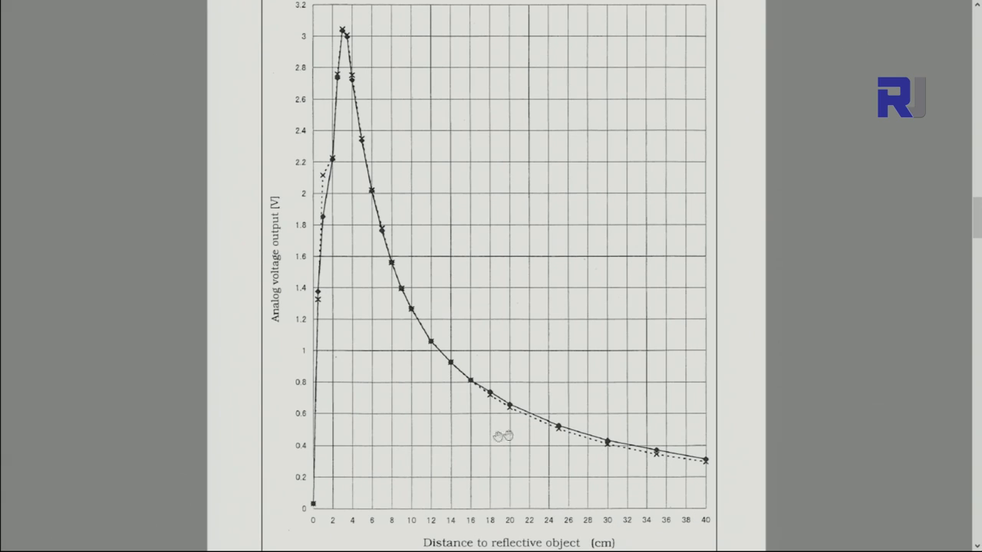
mouse_move(294, 274)
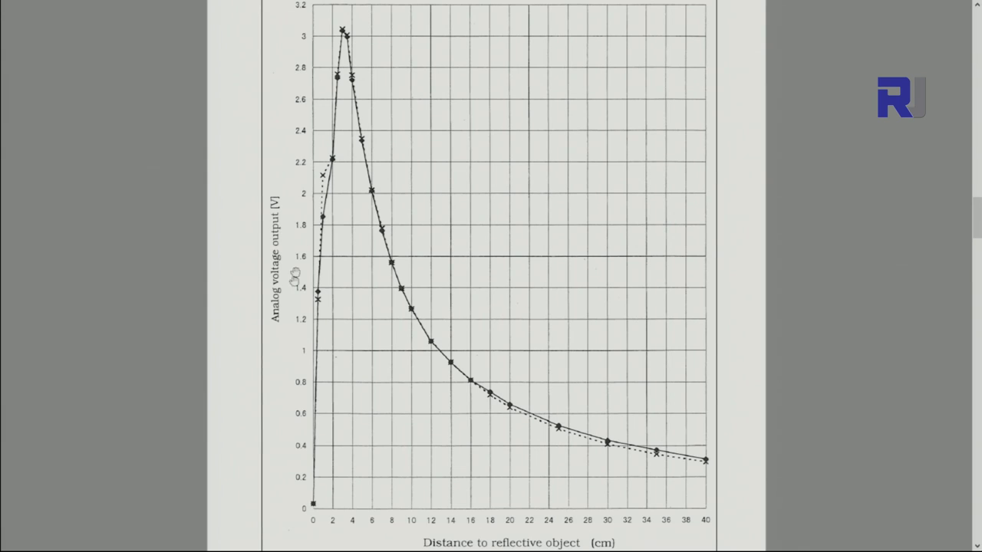
mouse_move(418, 341)
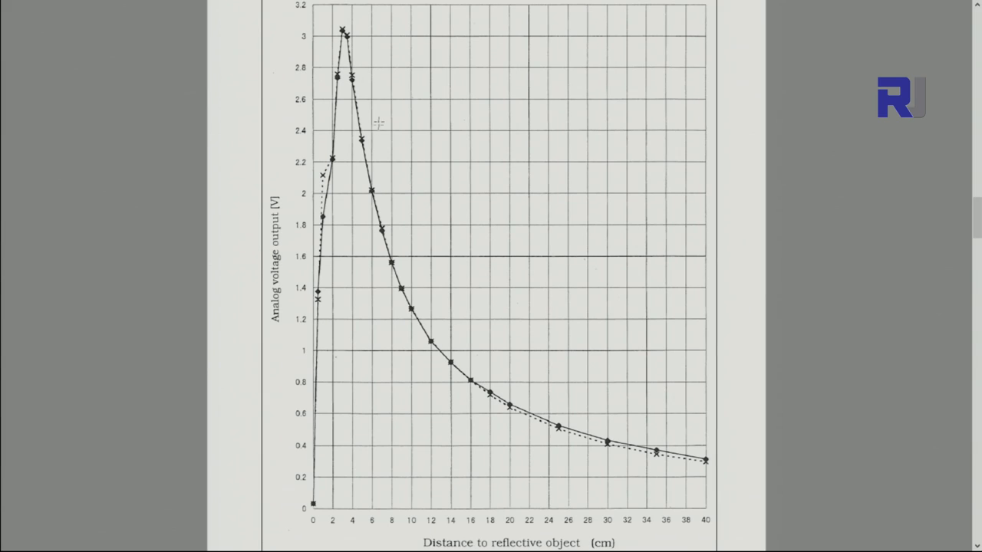
mouse_move(537, 414)
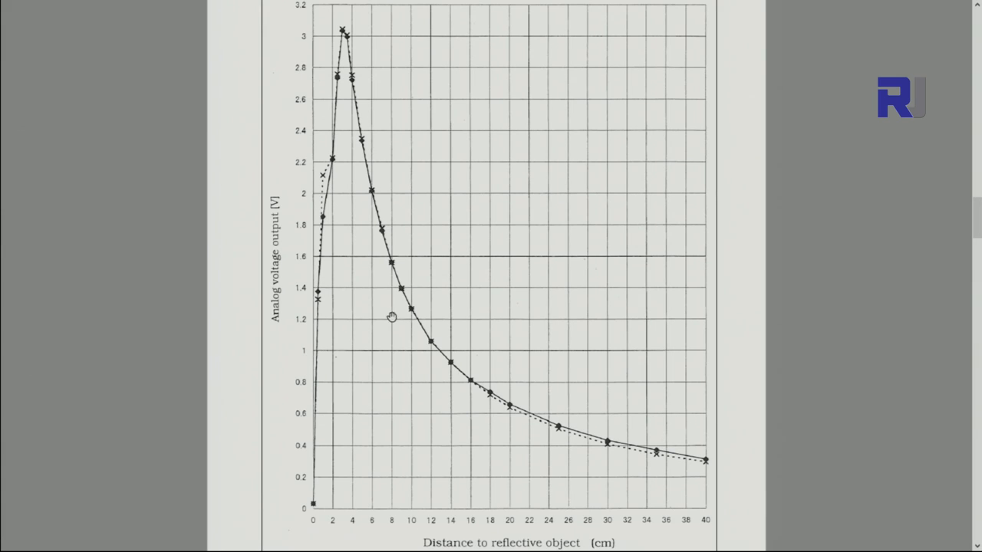
mouse_move(391, 316)
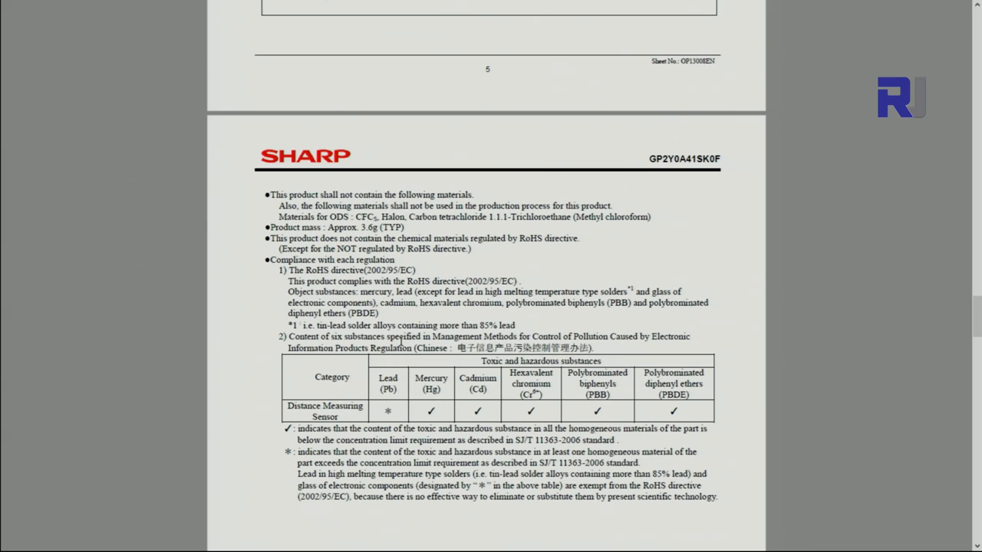
mouse_move(430, 337)
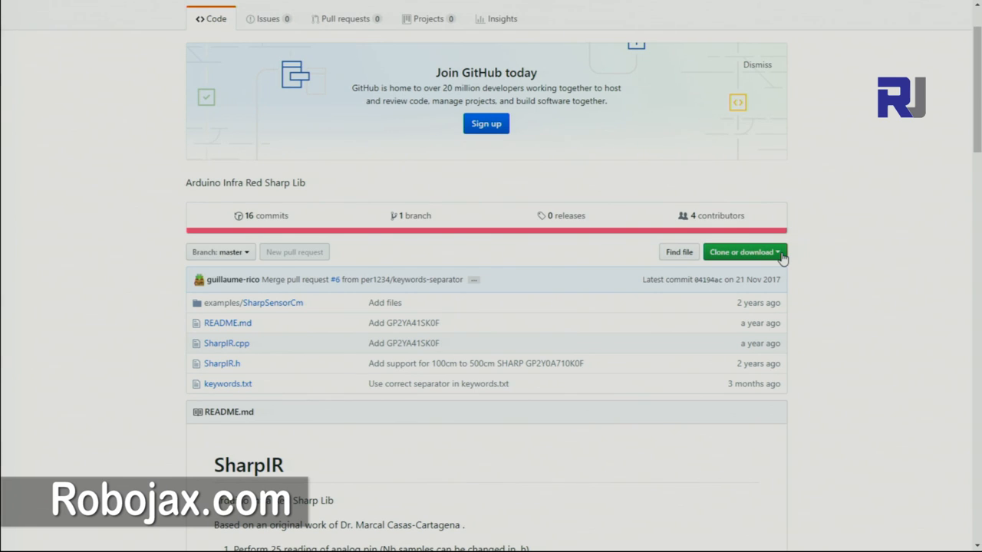
Step: Download the SharpIR repository as SharpIR-master.zip into the Downloads folder
left_click(741, 252)
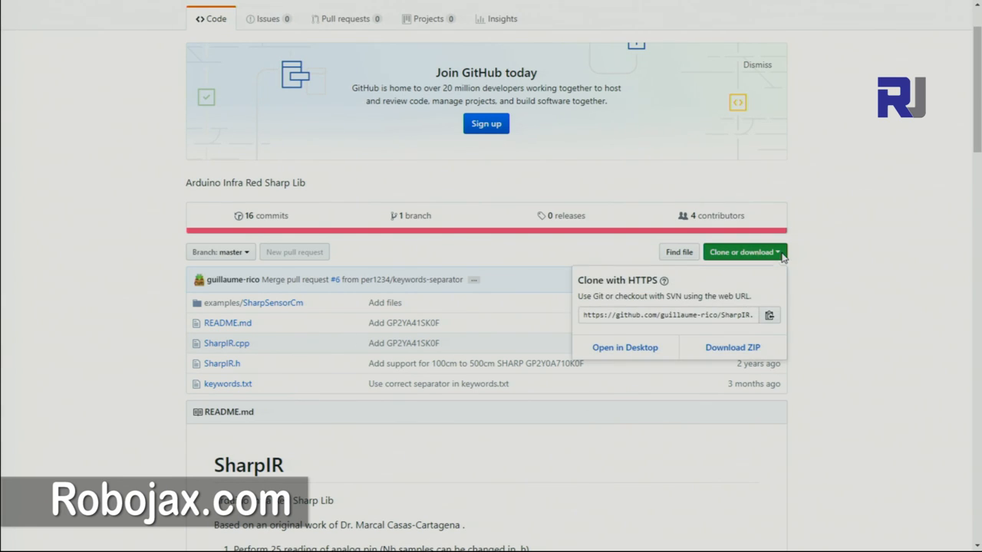
left_click(732, 346)
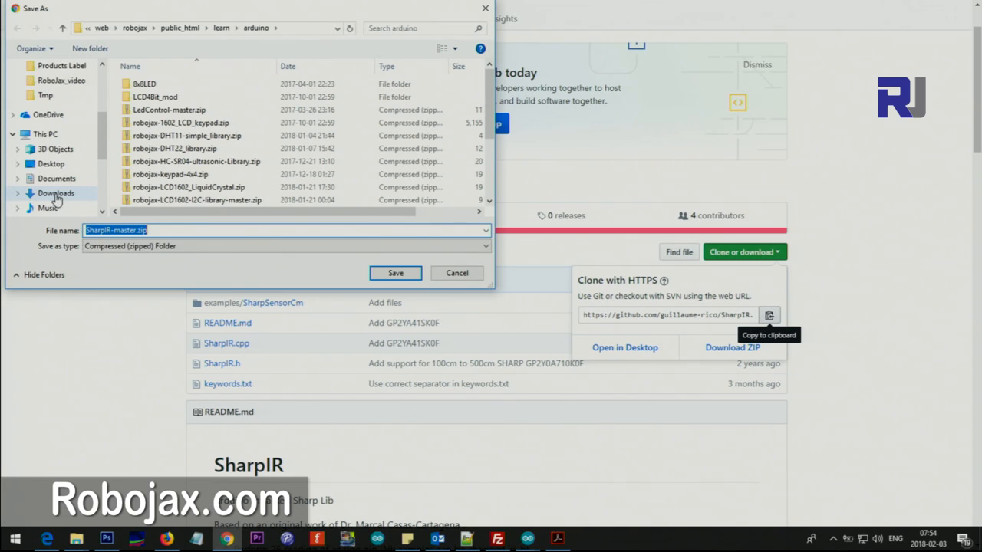
left_click(56, 193)
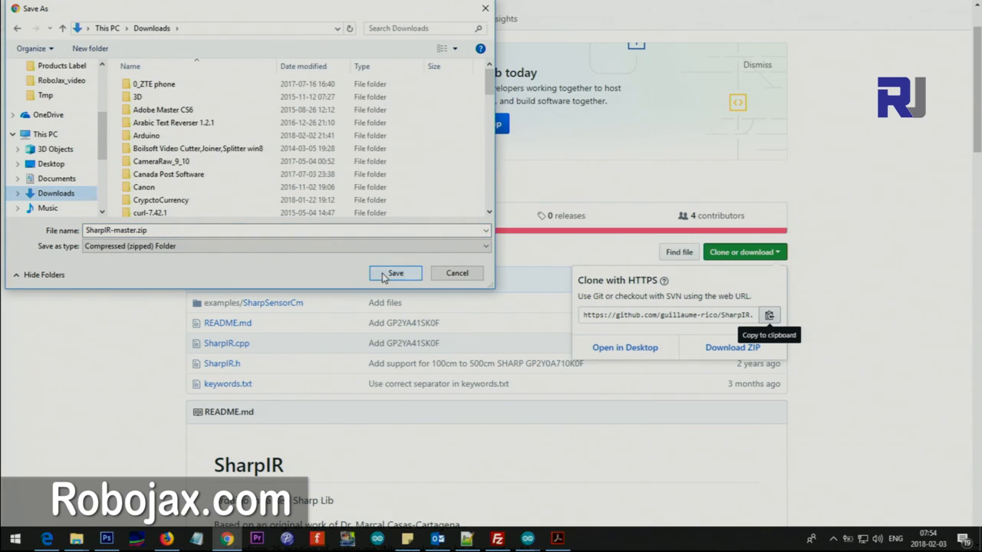
left_click(396, 273)
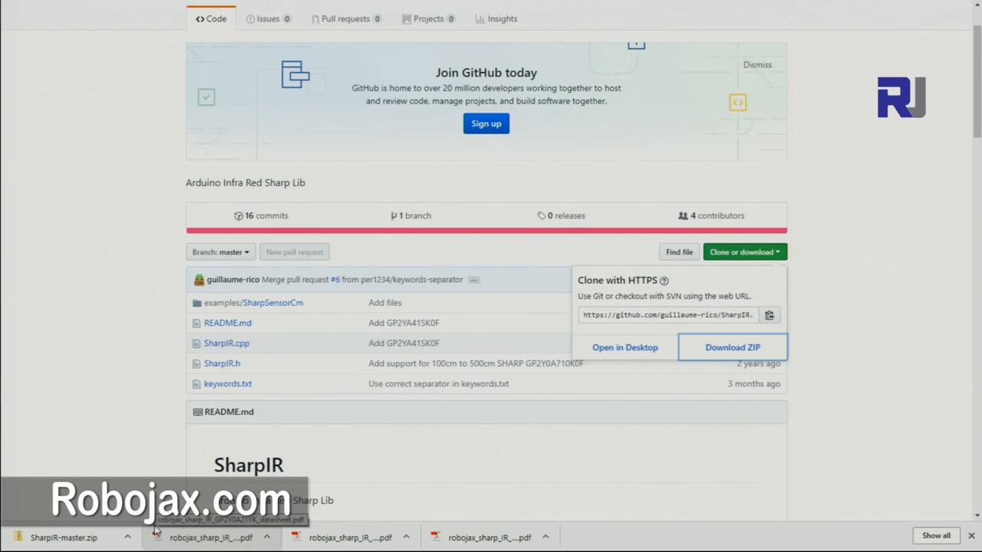
Step: Extract SharpIR-master.zip in its Downloads folder via 7-Zip Extract Here
left_click(77, 537)
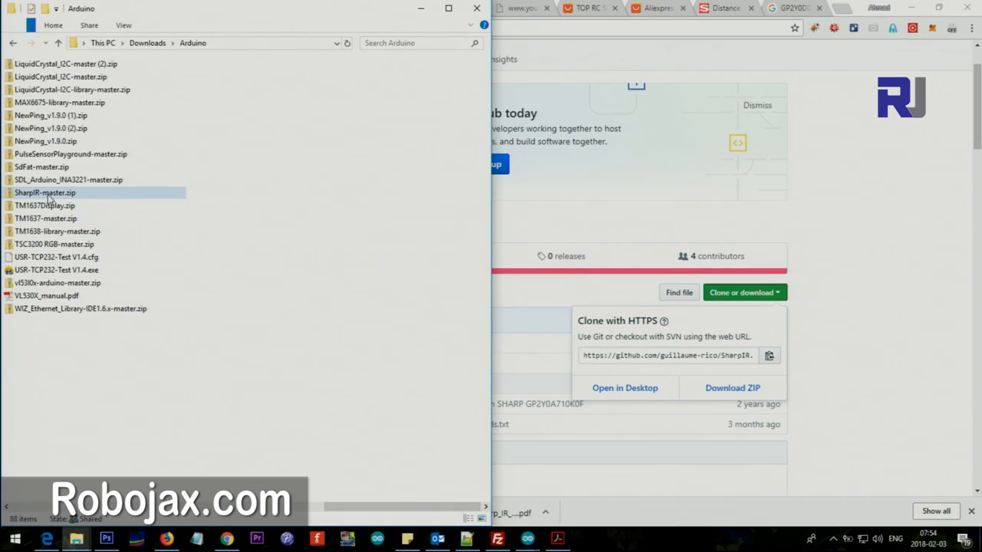
right_click(43, 194)
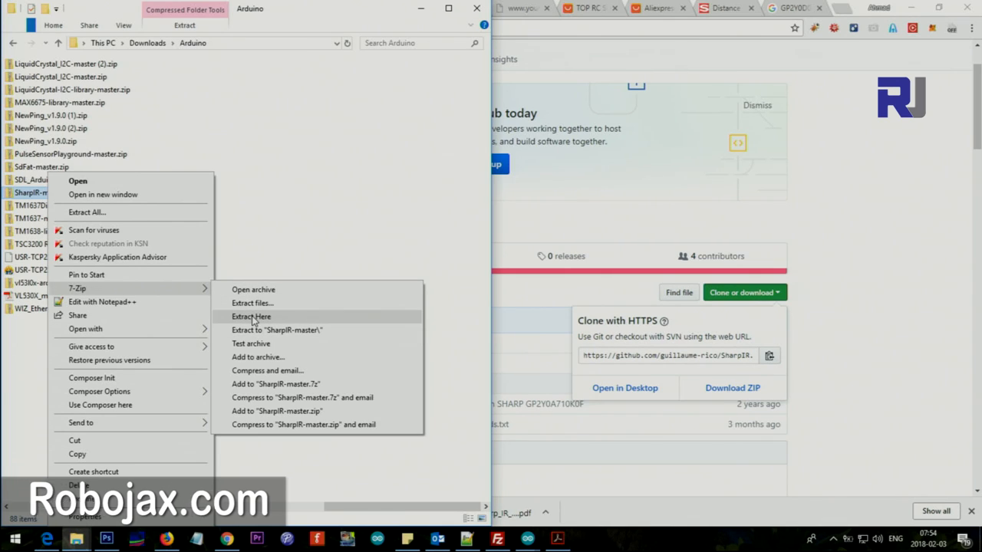
left_click(251, 316)
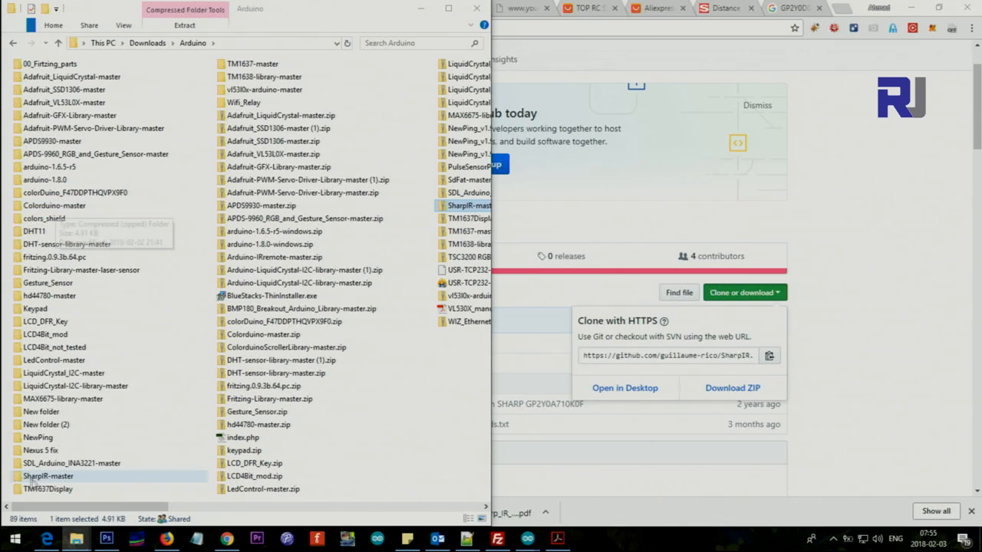
mouse_move(82, 490)
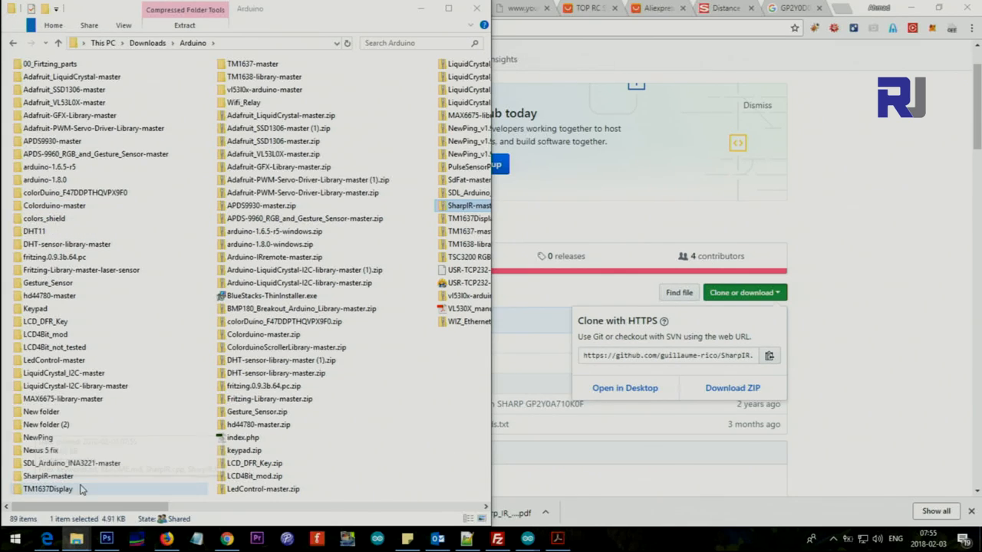
Step: Open the SharpIR-master folder and point out the SharpIR.h header file
double_click(470, 206)
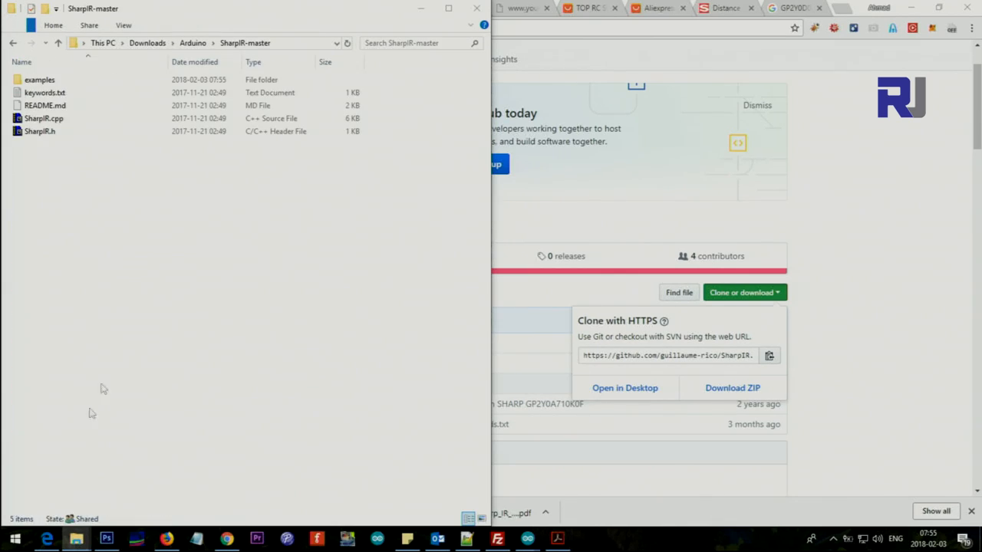
left_click(40, 132)
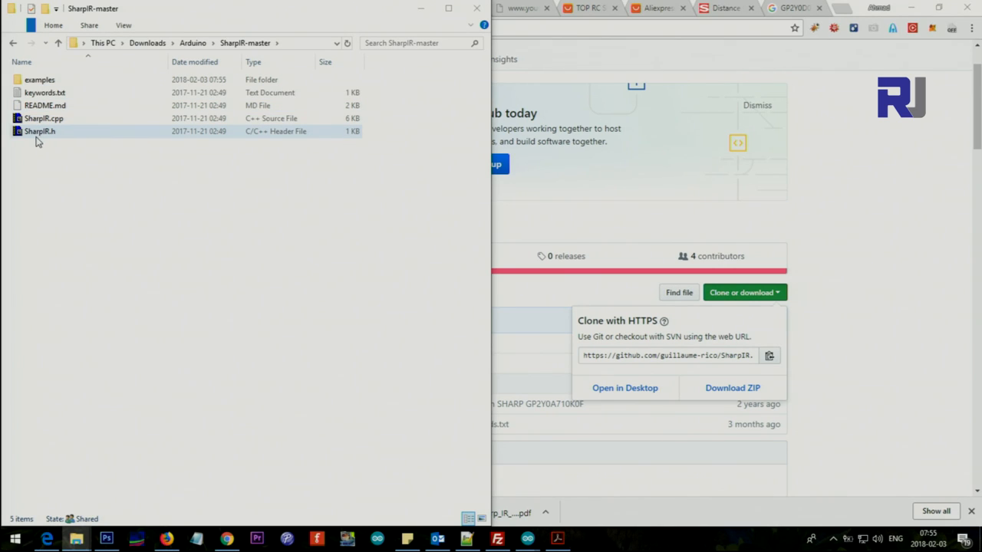
left_click(43, 118)
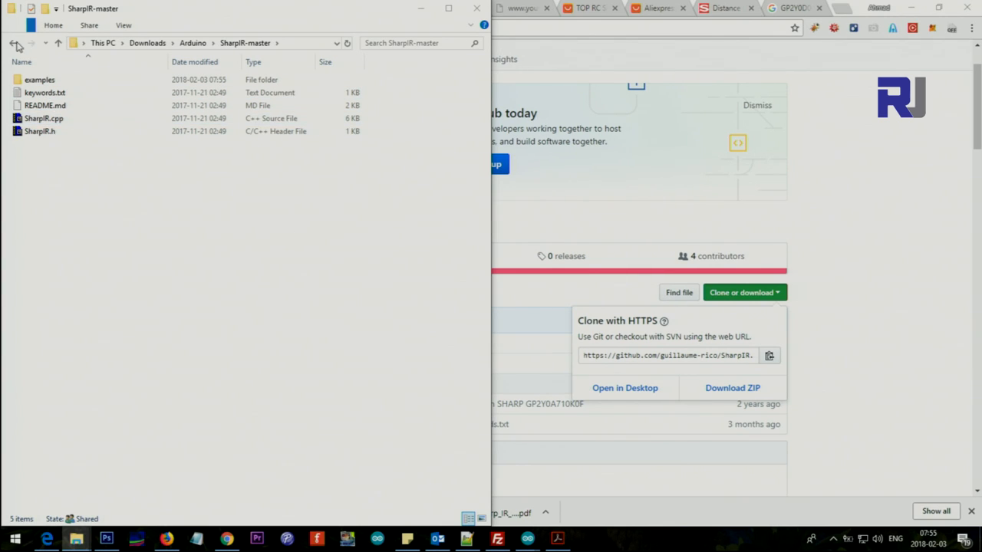
Step: Navigate back to the Arduino folder and into arduino-1.8.0's libraries folder
left_click(12, 43)
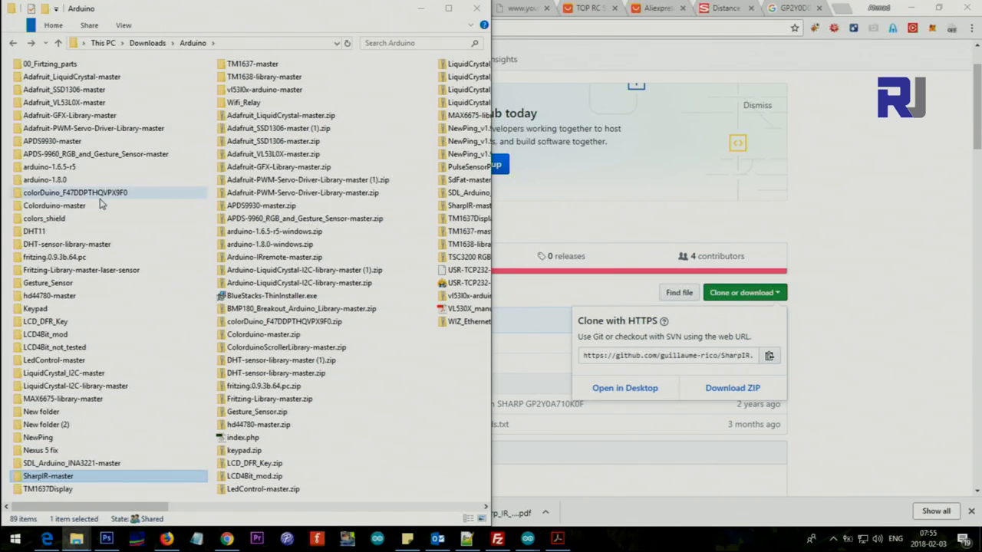
mouse_move(45, 179)
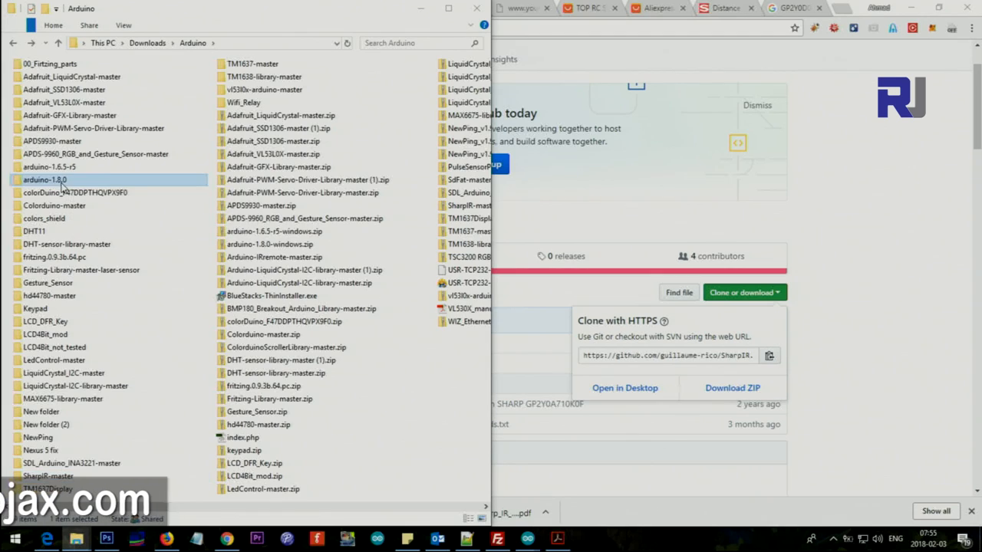
double_click(43, 178)
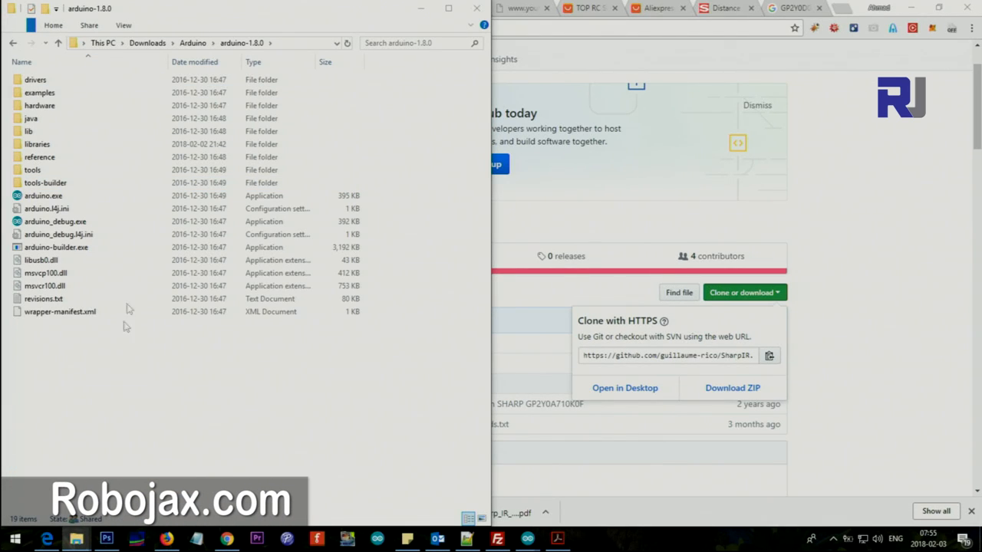
left_click(35, 79)
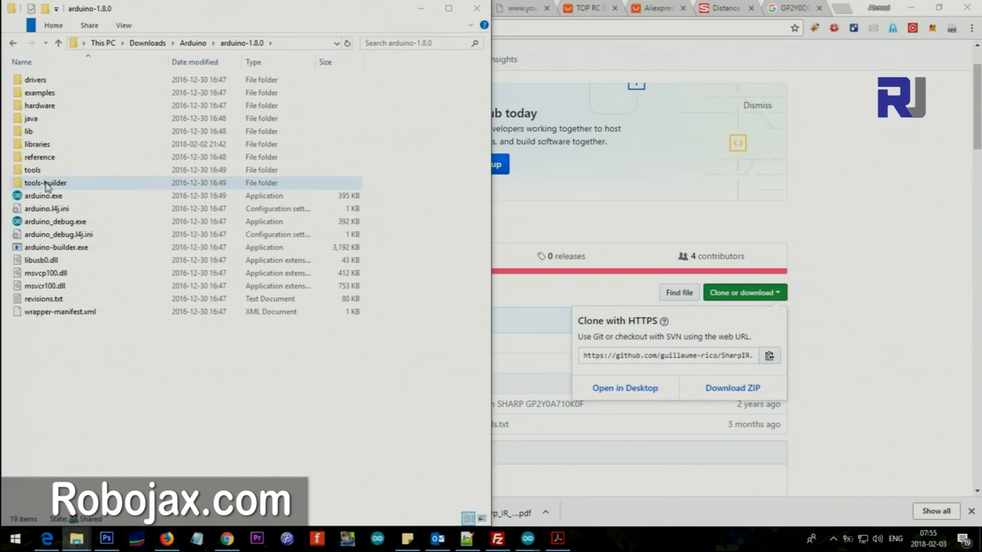
double_click(37, 144)
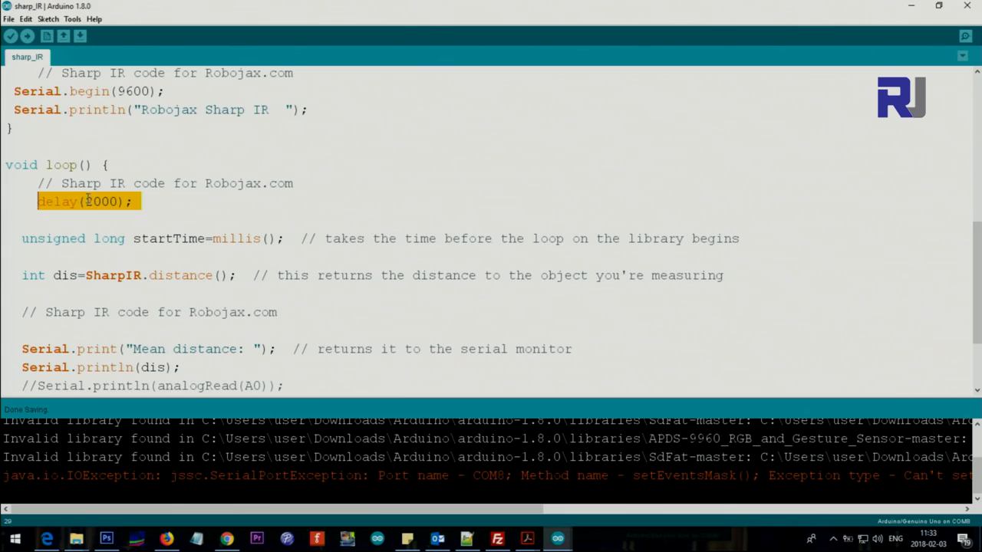
left_click(89, 201)
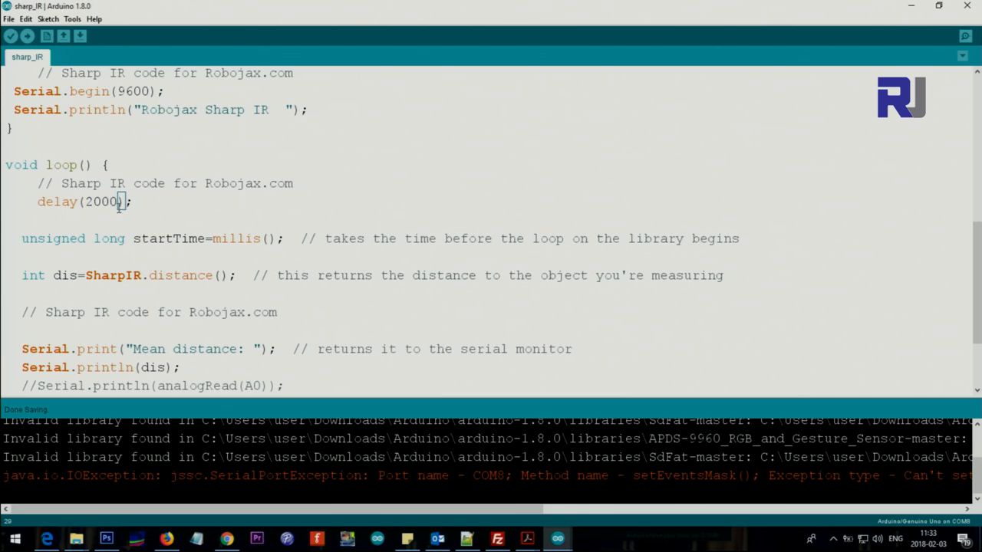
mouse_move(110, 202)
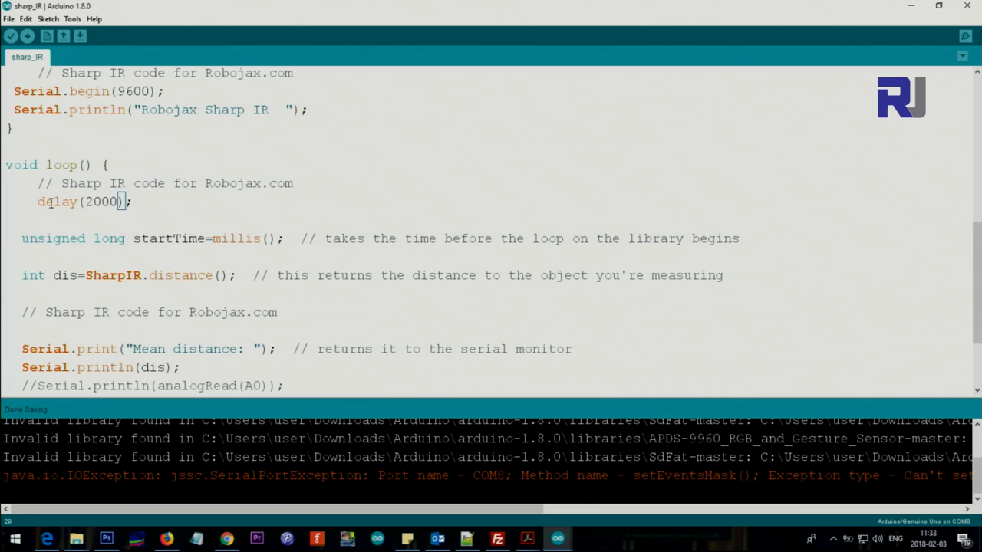
double_click(236, 239)
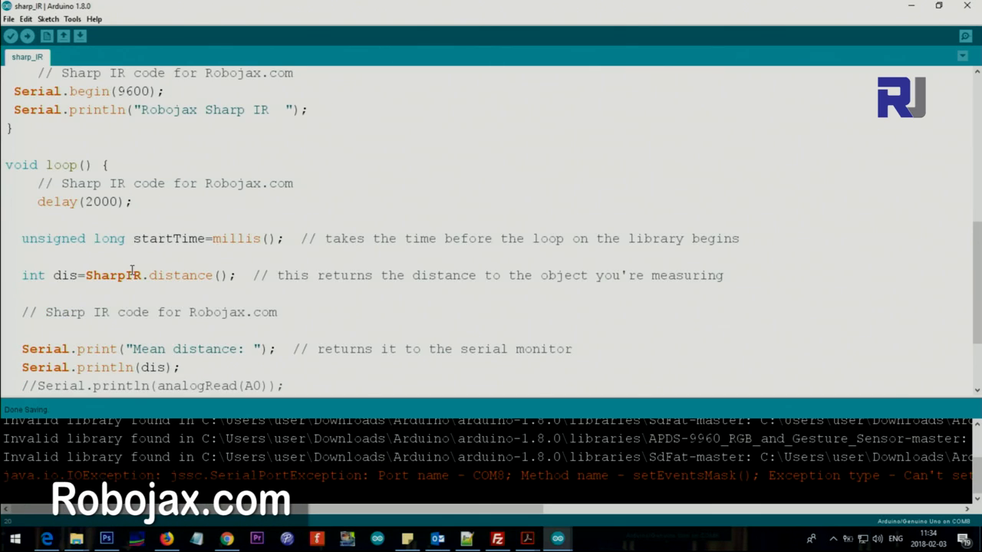
double_click(181, 276)
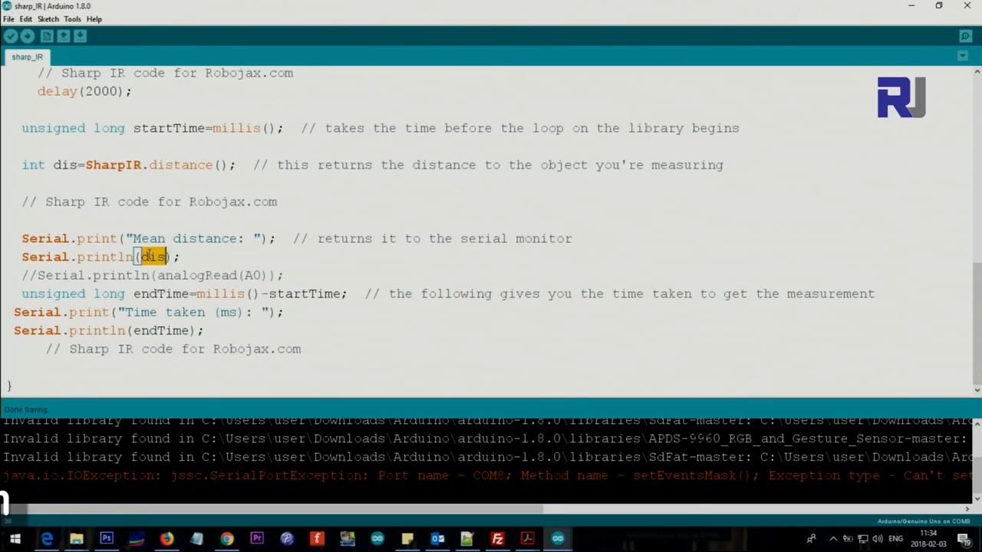
mouse_move(170, 309)
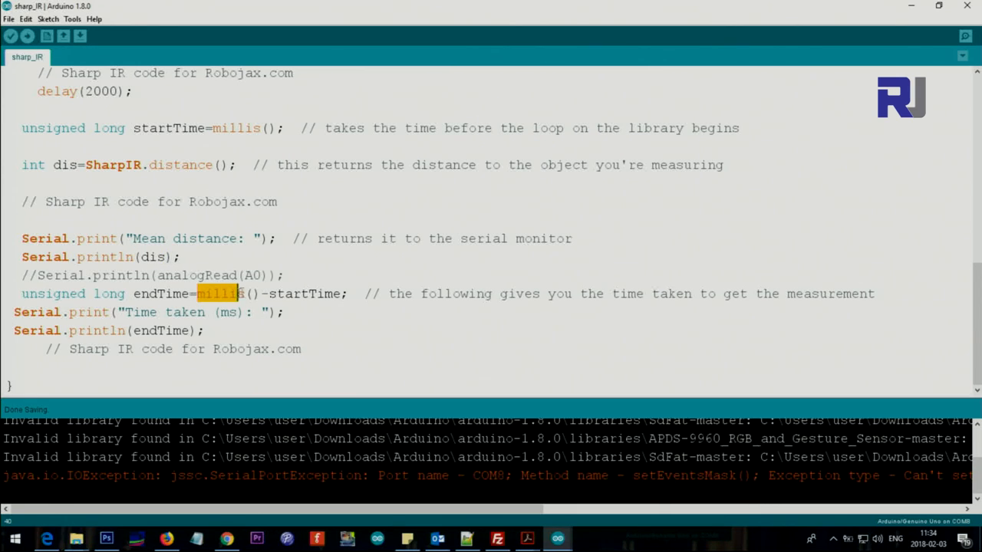
double_click(237, 129)
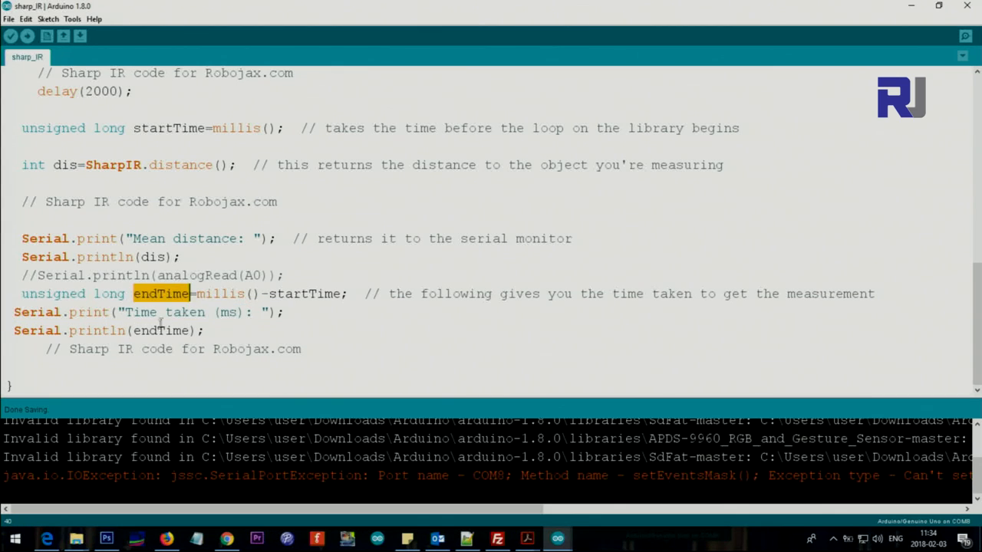
double_click(160, 332)
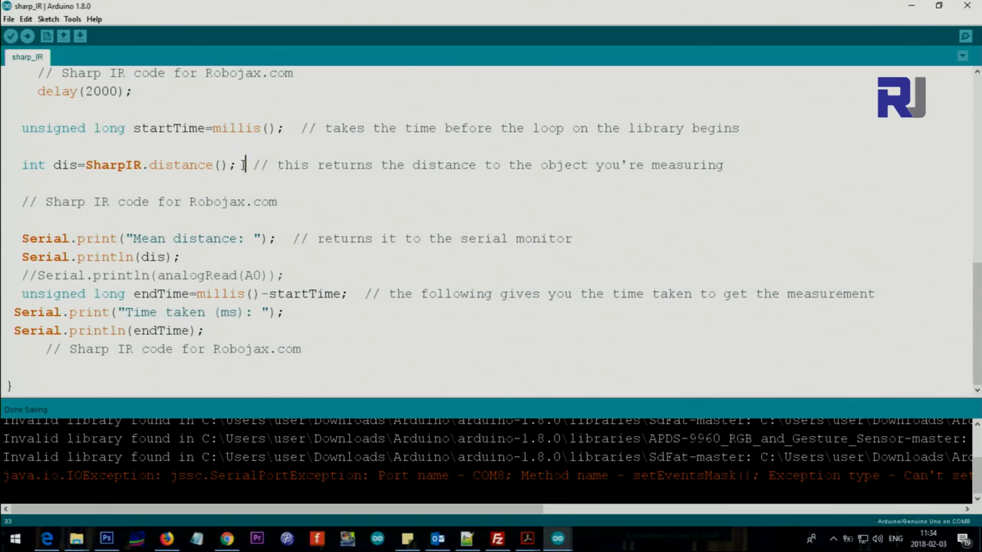
double_click(169, 128)
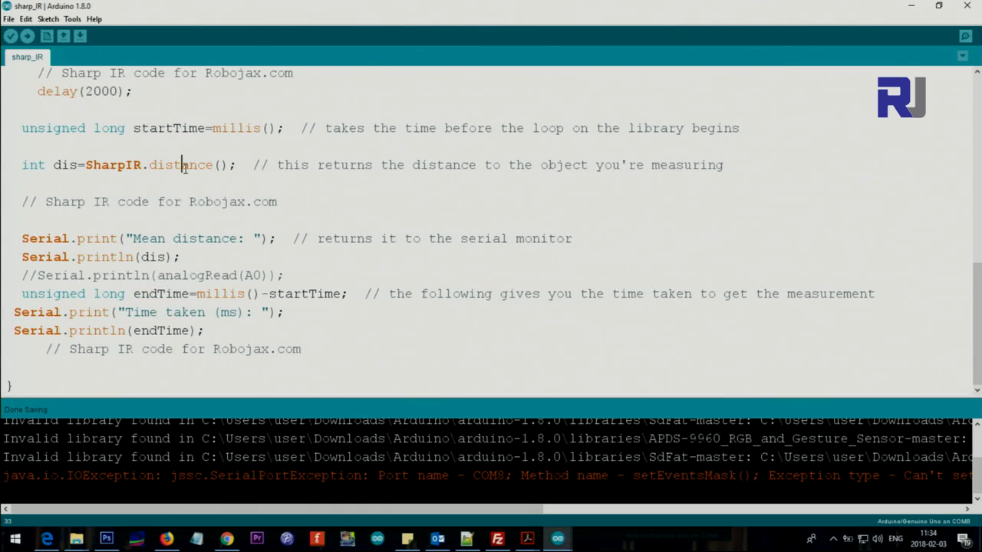
double_click(181, 164)
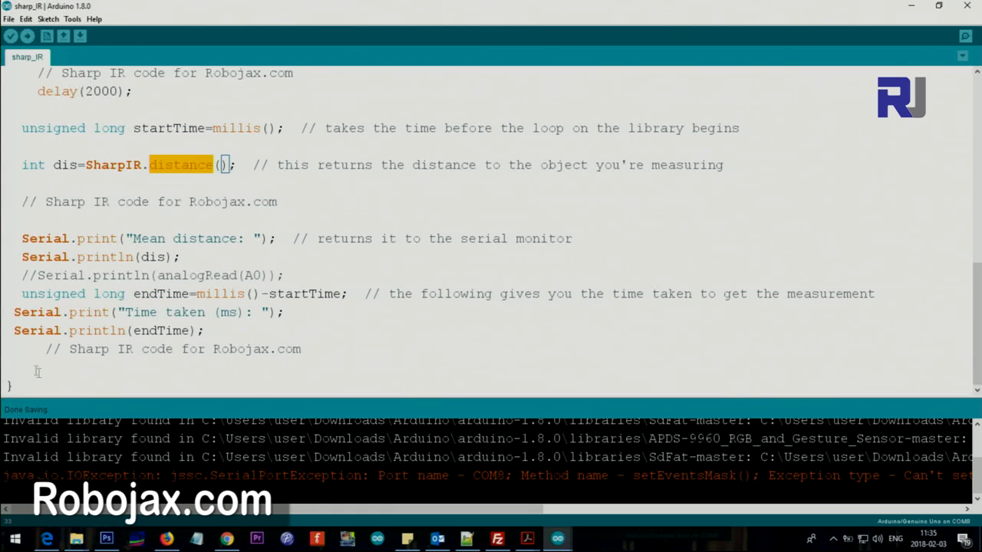
mouse_move(80, 179)
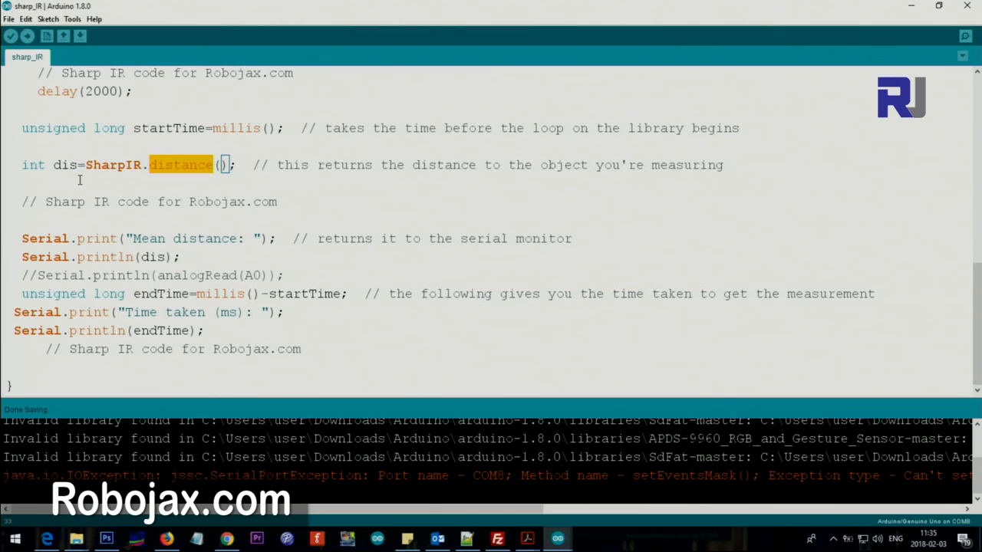